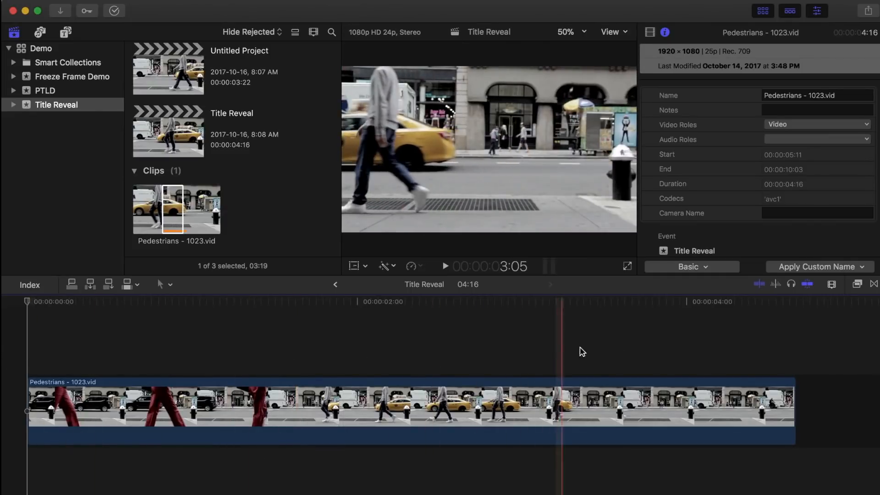
- Search the titles for 'ba' and drag Basic Title onto the timeline above the street clip
{"action": "left_click", "coordinate": [232, 340]}
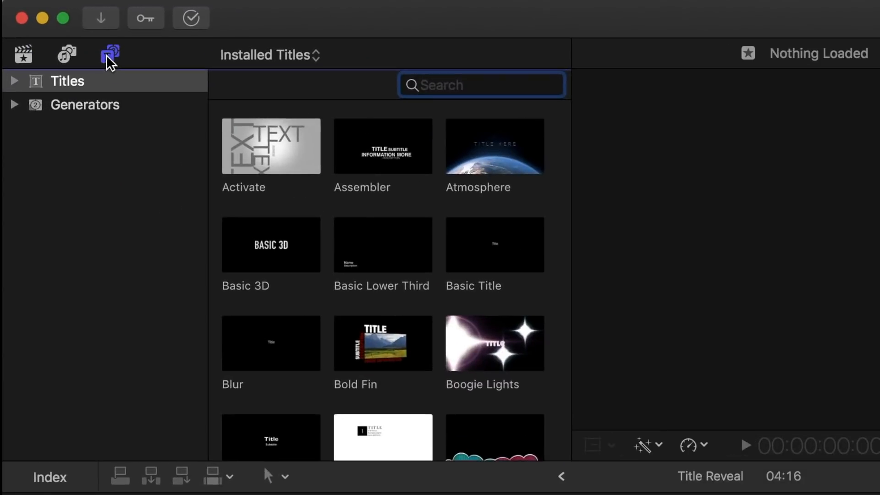
{"action": "type", "text": "basic"}
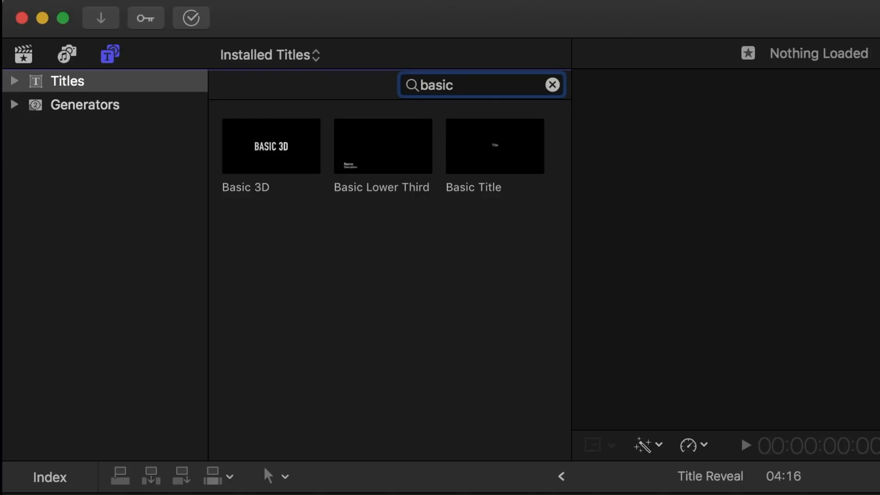
{"action": "left_click", "coordinate": [495, 145]}
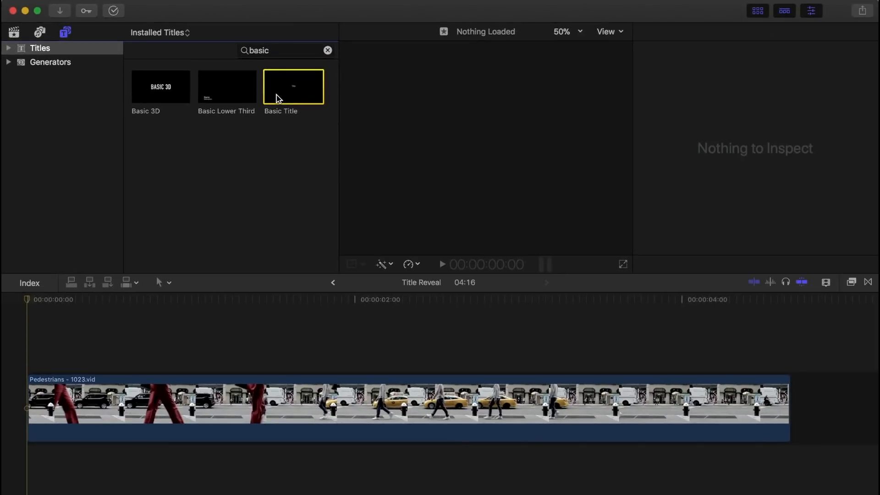
{"action": "left_click_drag", "start_coordinate": [293, 87], "coordinate": [404, 363]}
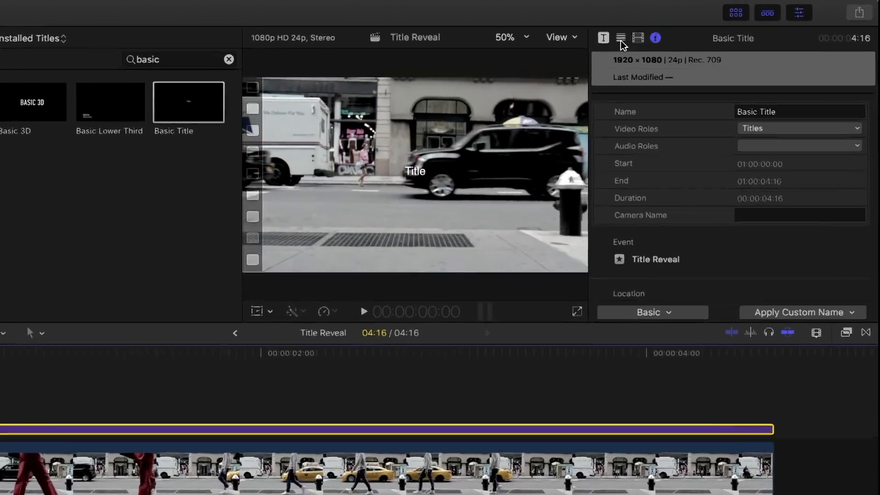
- Set the title text to LONDON in a heavy Hiragino W8 font at size 288
{"action": "left_click", "coordinate": [620, 37]}
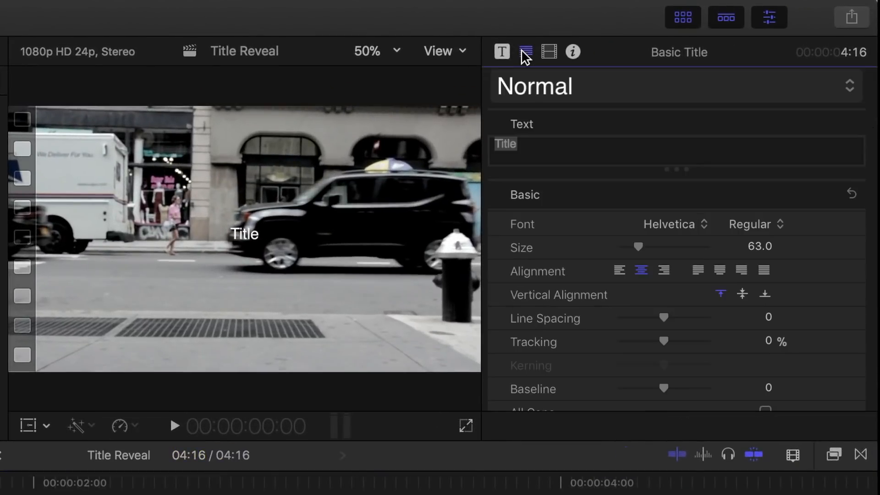
{"action": "type", "text": "LONDON"}
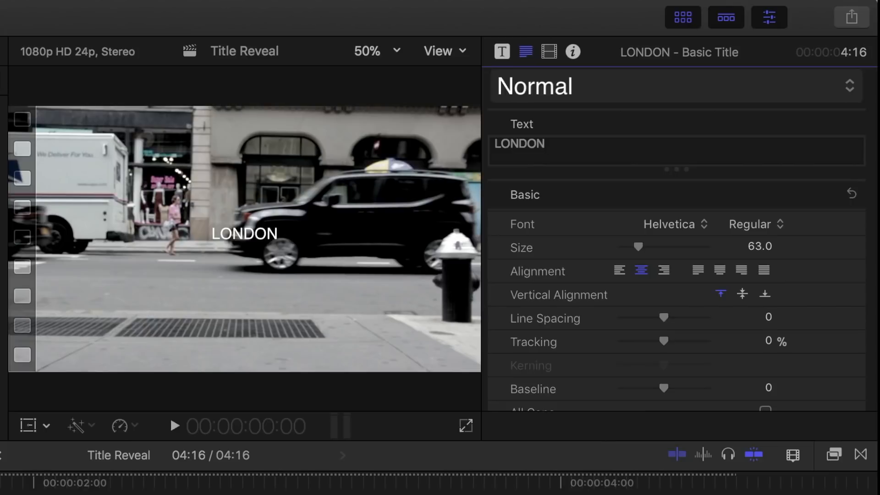
{"action": "left_click", "coordinate": [675, 224]}
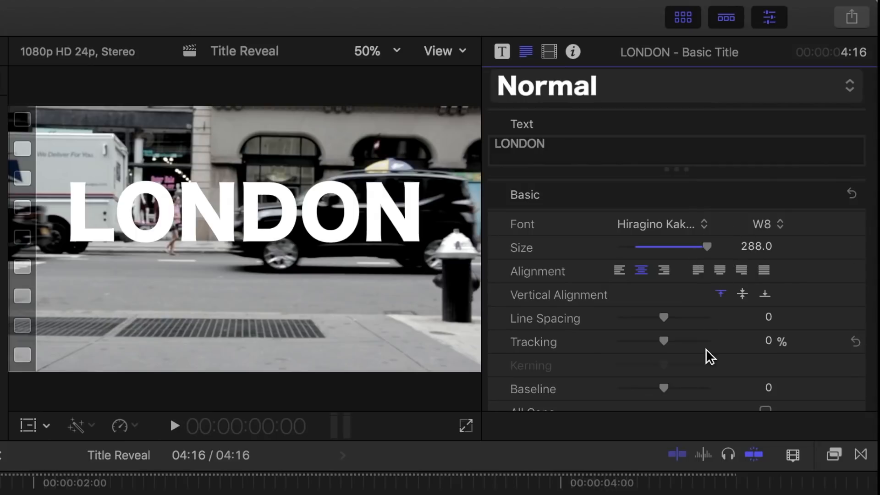
{"action": "left_click_drag", "start_coordinate": [663, 341], "coordinate": [668, 341]}
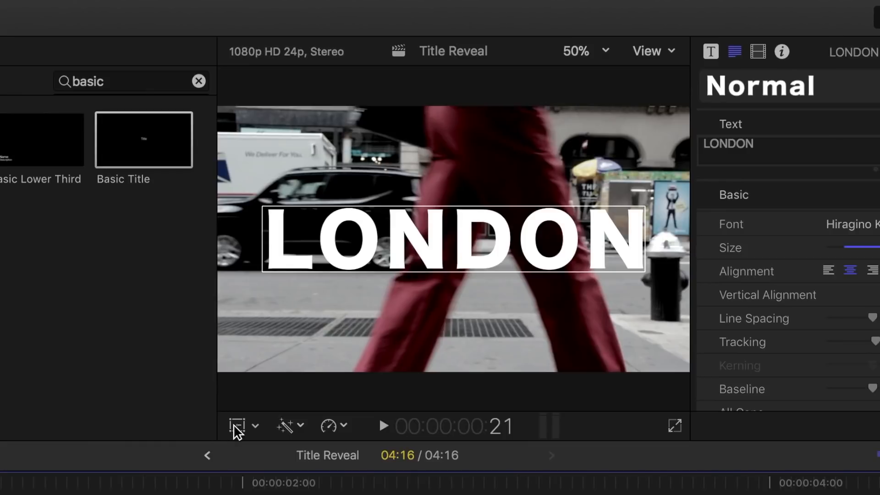
- Stretch the LONDON title tall and narrow with the viewer's on-screen transform handles
{"action": "left_click", "coordinate": [236, 425]}
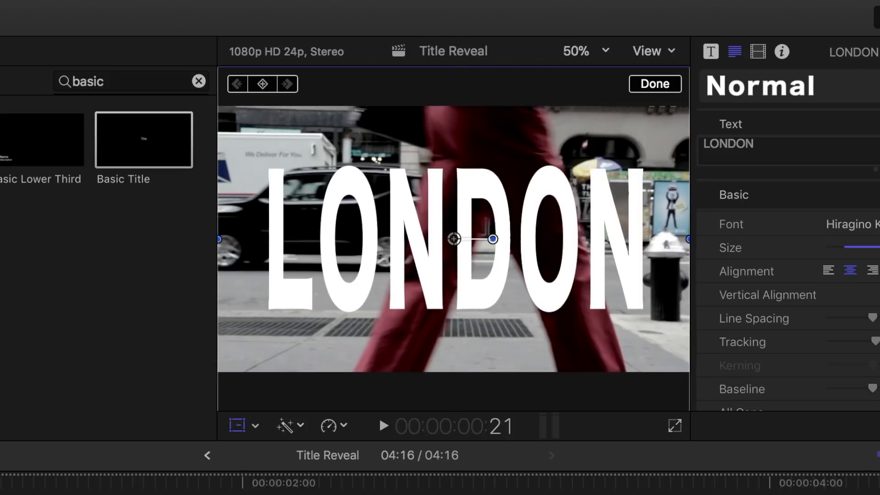
{"action": "left_click", "coordinate": [654, 83]}
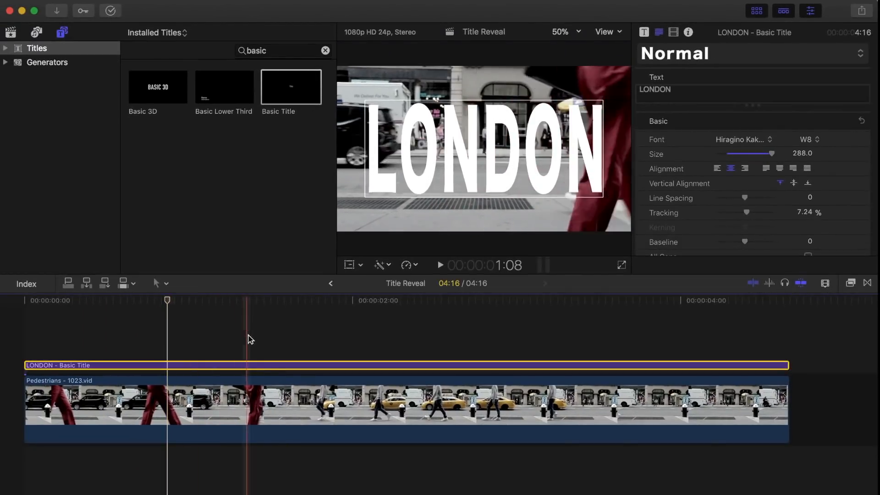
- At the pedestrian's entry frame, apply a Draw Mask to the title and start its outline beside him
{"action": "left_click", "coordinate": [263, 300]}
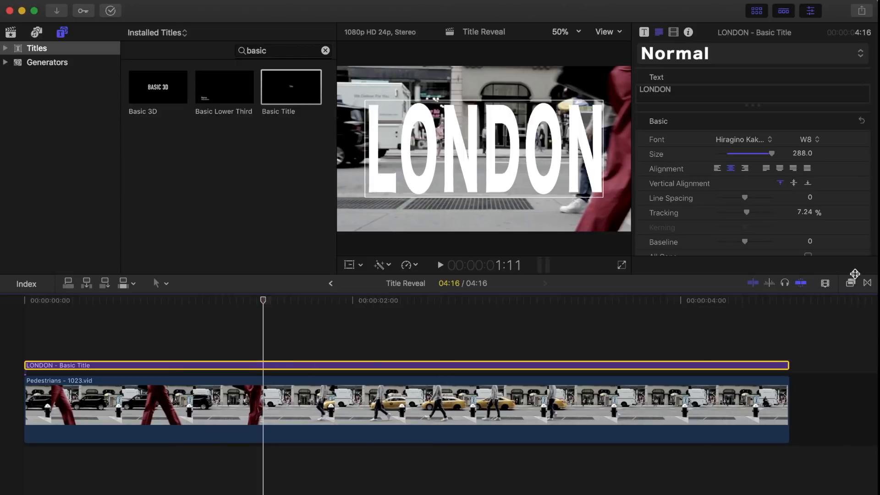
{"action": "left_click", "coordinate": [851, 283]}
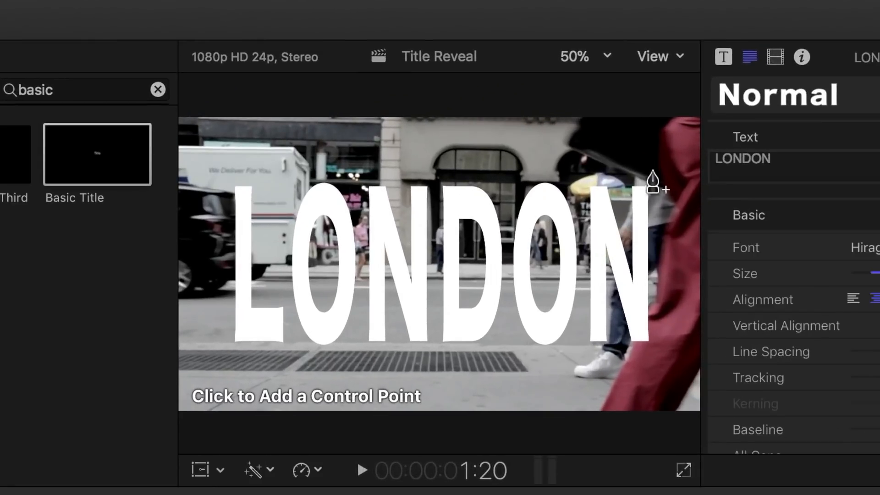
{"action": "left_click", "coordinate": [652, 185]}
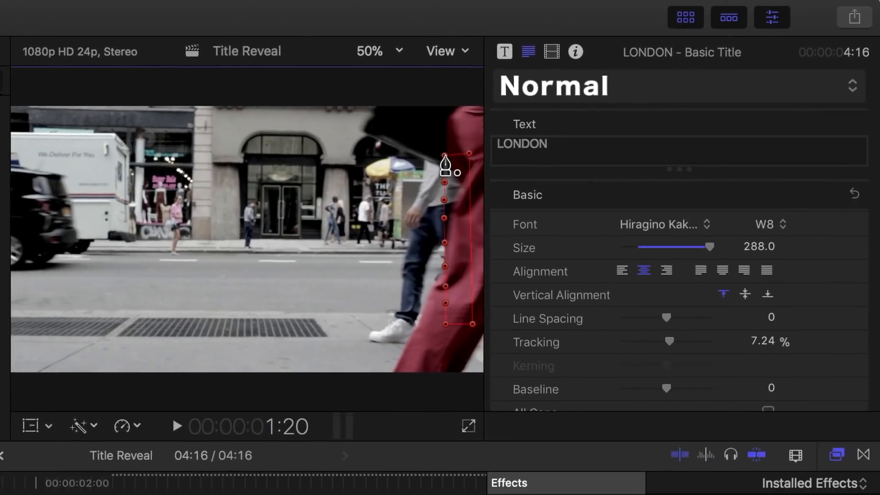
{"action": "mouse_move", "coordinate": [553, 55]}
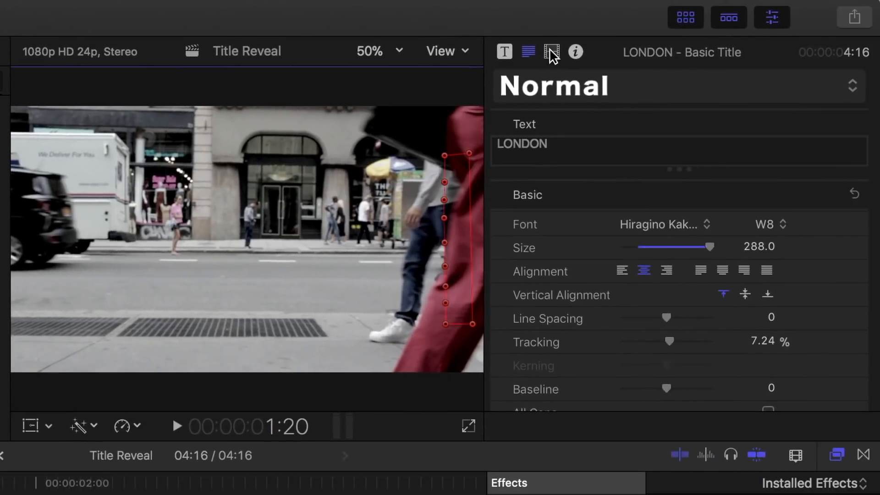
- Show the Draw Mask effect settings in the Video Inspector with Transforms expanded
{"action": "left_click", "coordinate": [551, 52]}
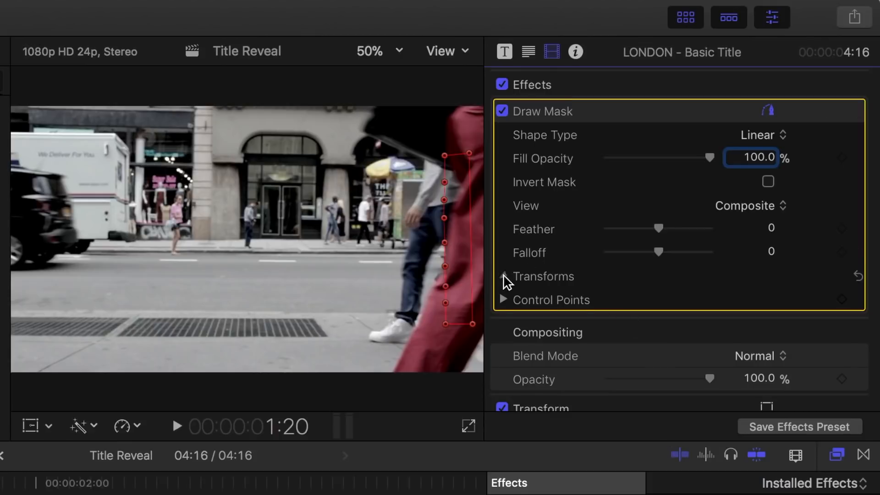
{"action": "left_click", "coordinate": [504, 276]}
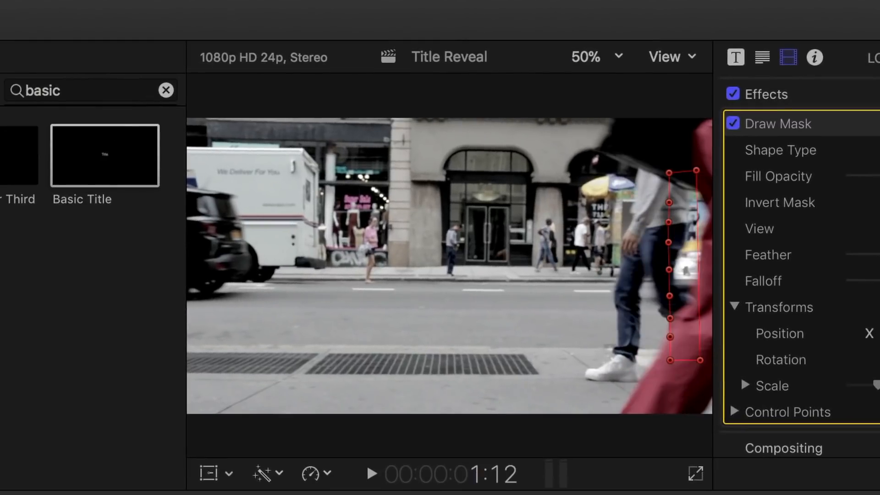
- Drag the mask's control points to follow the pedestrian's back edge and leg at later frames
{"action": "left_click_drag", "start_coordinate": [685, 171], "coordinate": [685, 170]}
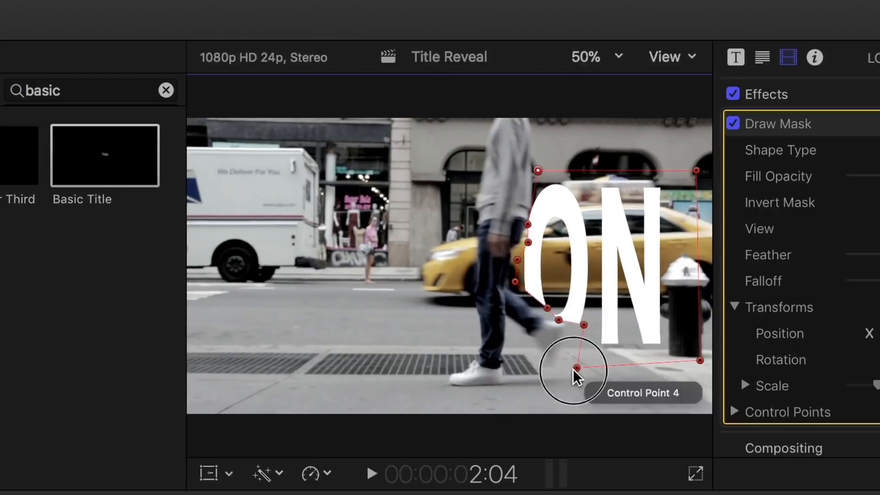
{"action": "left_click_drag", "start_coordinate": [572, 373], "coordinate": [486, 252]}
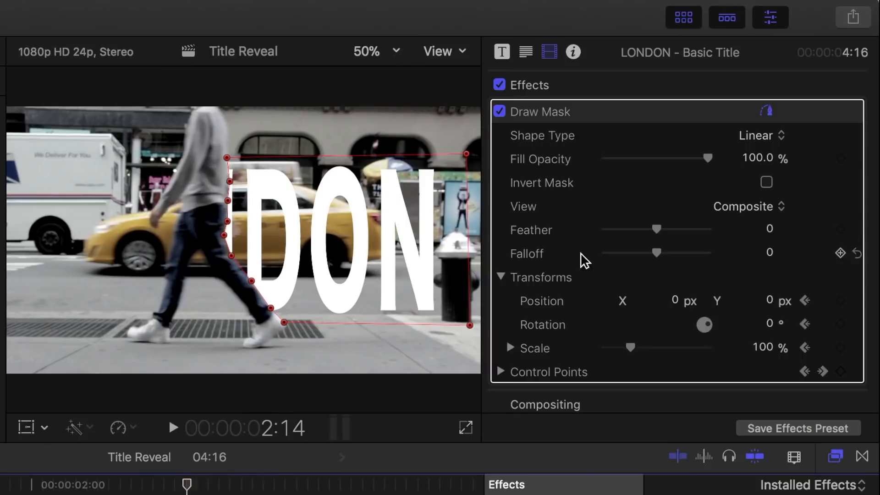
- Raise the Draw Mask feather to 11 and play back the reveal from the start
{"action": "left_click_drag", "start_coordinate": [635, 229], "coordinate": [660, 229]}
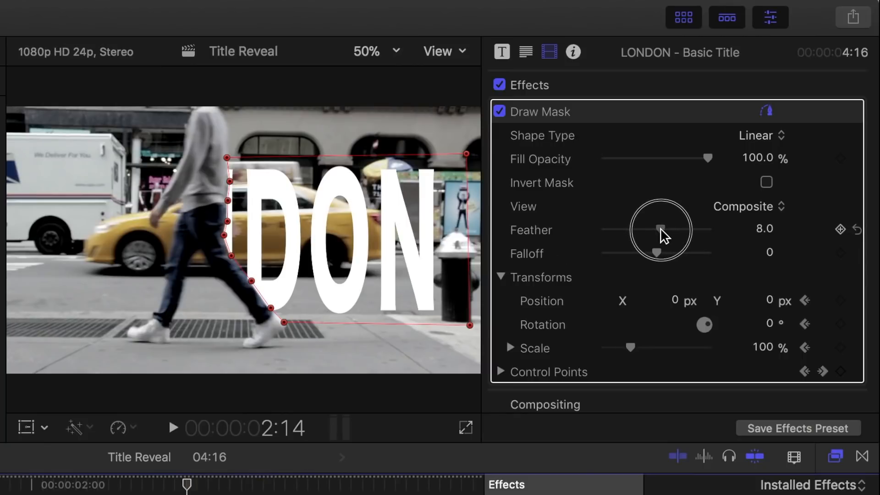
{"action": "left_click_drag", "start_coordinate": [654, 229], "coordinate": [661, 229]}
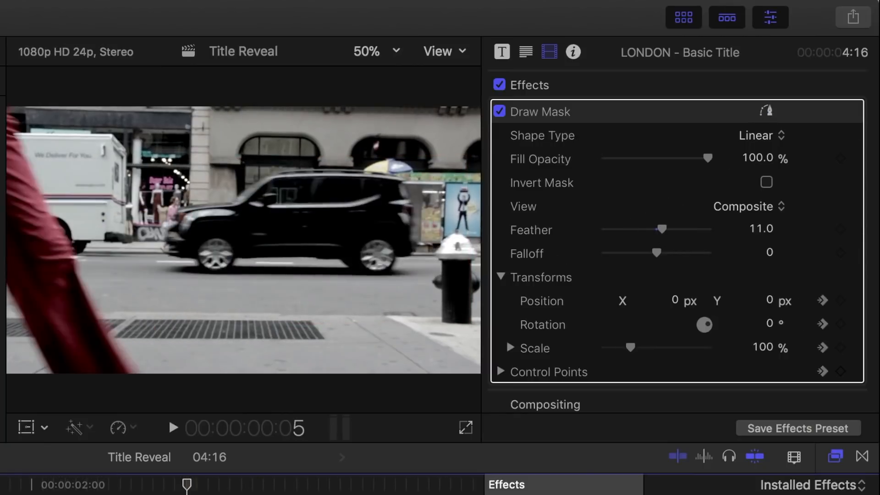
{"action": "left_click", "coordinate": [173, 428]}
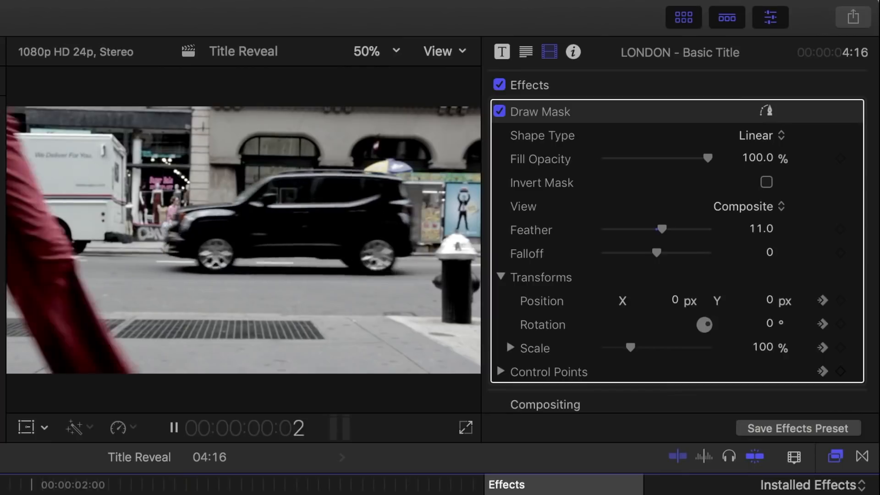